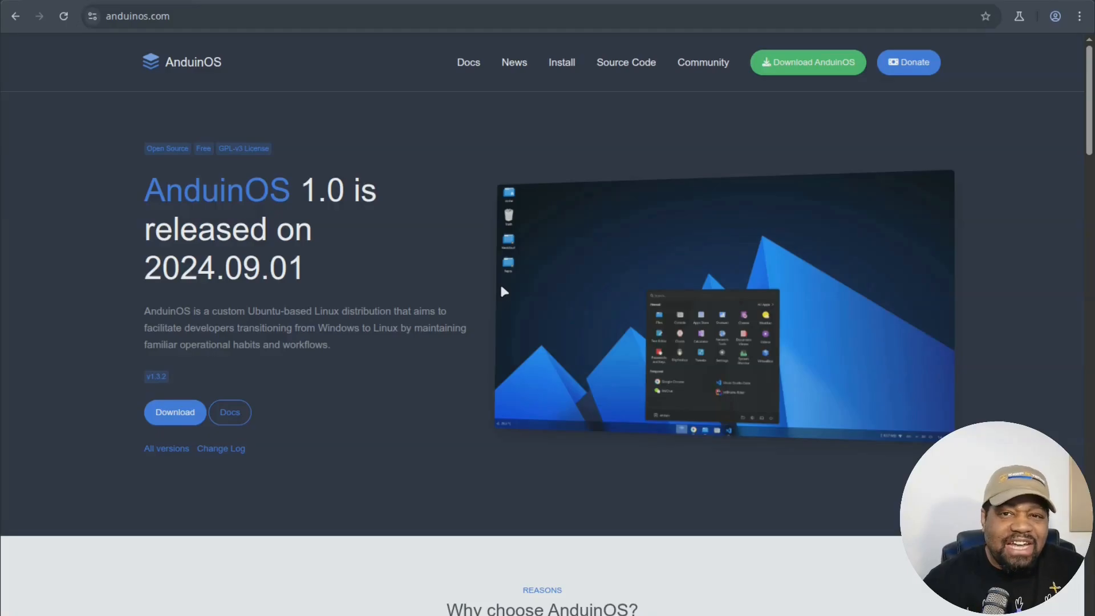
{"action": "mouse_move", "coordinate": [710, 215]}
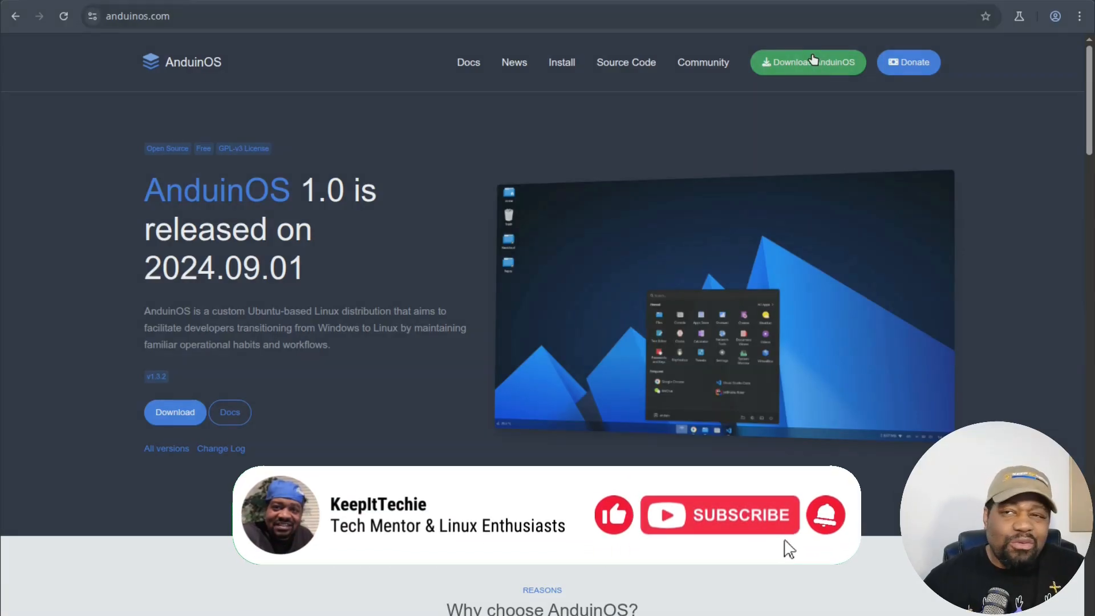
Browse the AnduinOS download index into the 1.3 and 1.3.2 release folders, then return to the homepage
{"action": "left_click", "coordinate": [807, 61]}
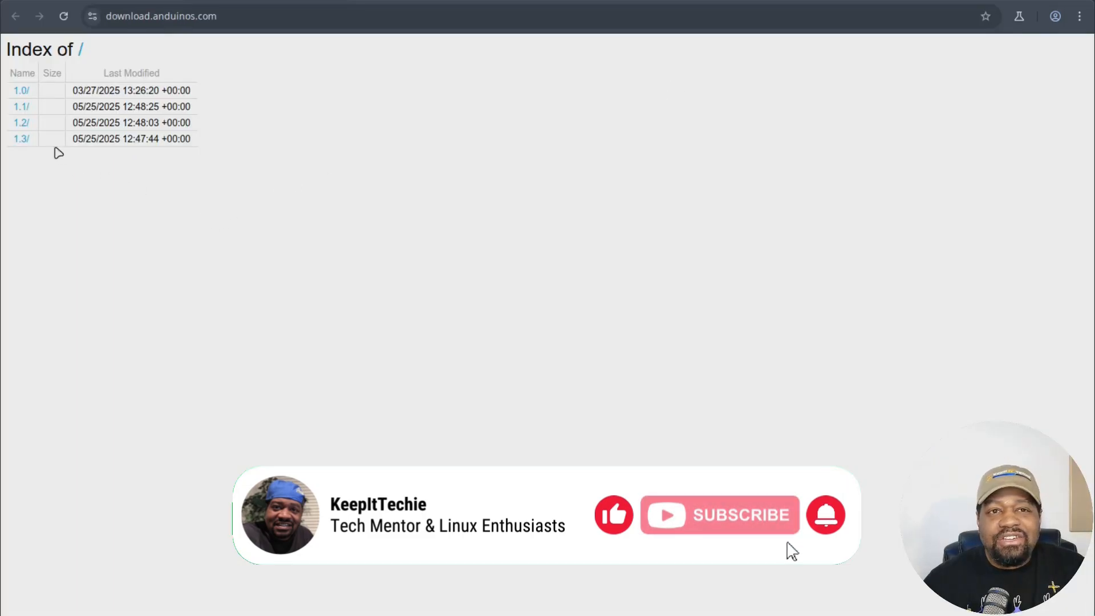
{"action": "left_click", "coordinate": [20, 138]}
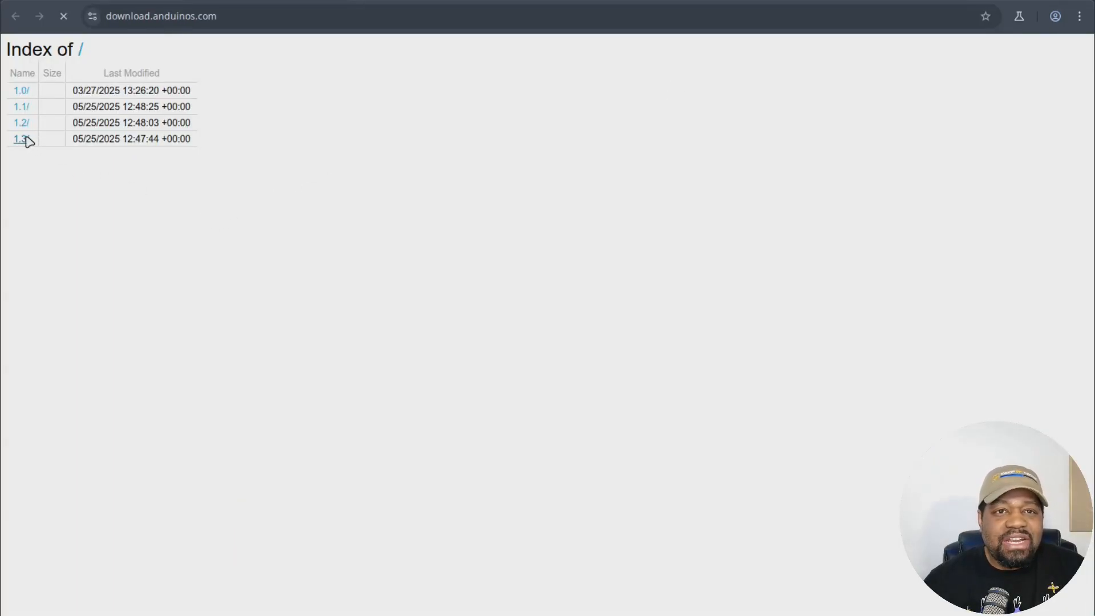
{"action": "left_click", "coordinate": [20, 138]}
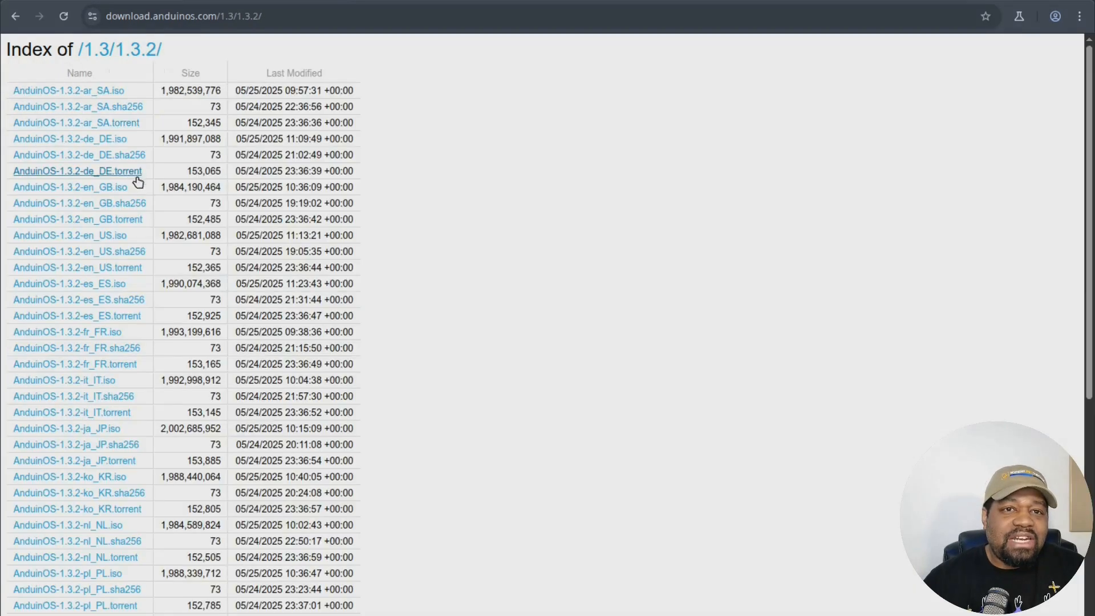
{"action": "mouse_move", "coordinate": [481, 234]}
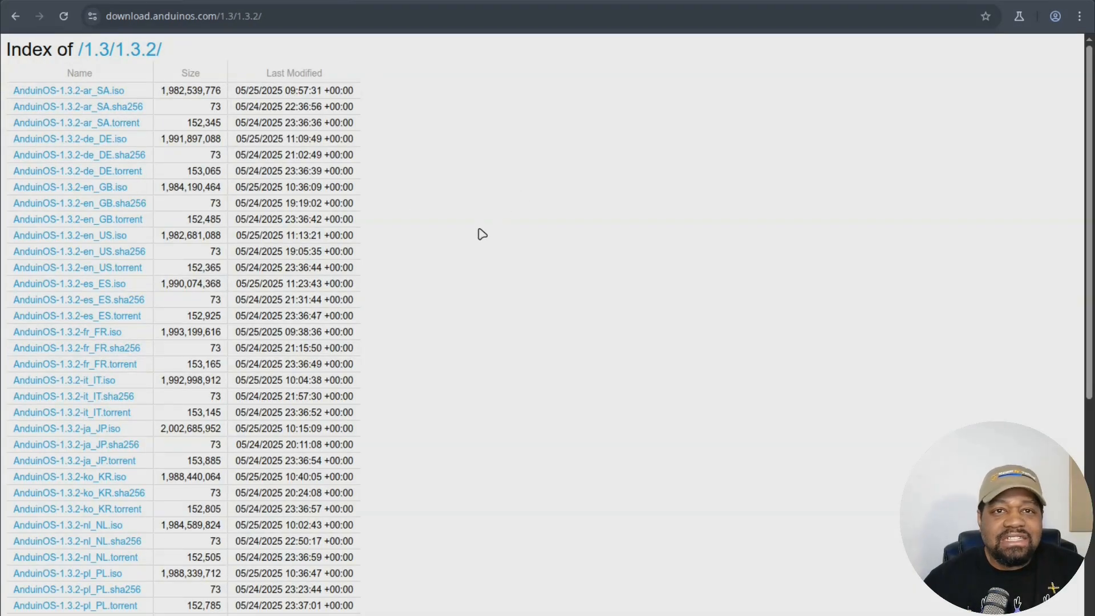
{"action": "scroll", "scroll_direction": "down", "scroll_amount": 3}
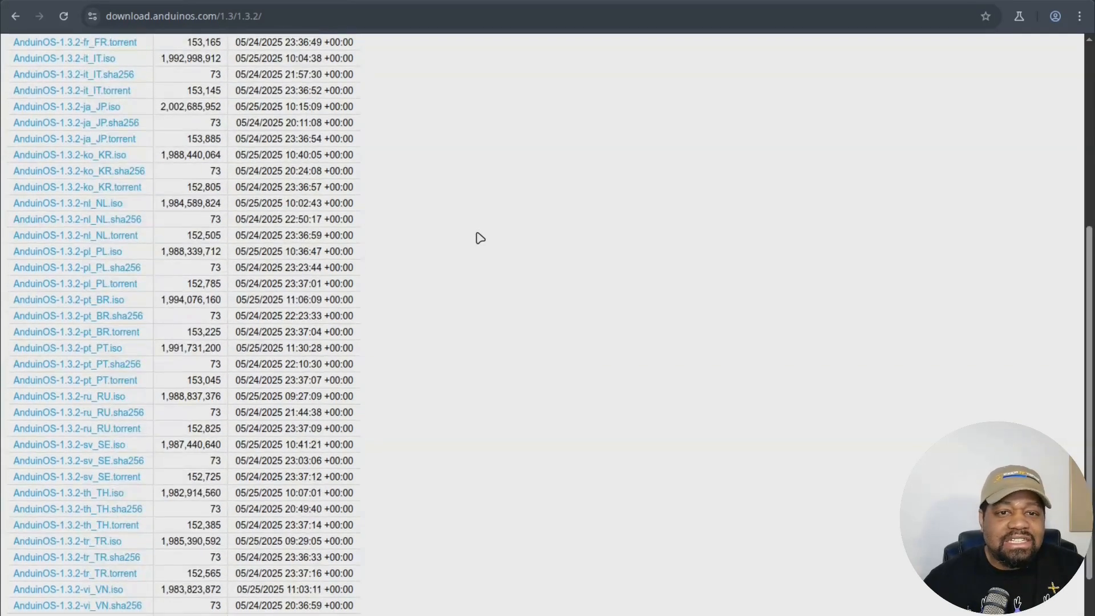
{"action": "scroll", "scroll_direction": "up", "scroll_amount": 3}
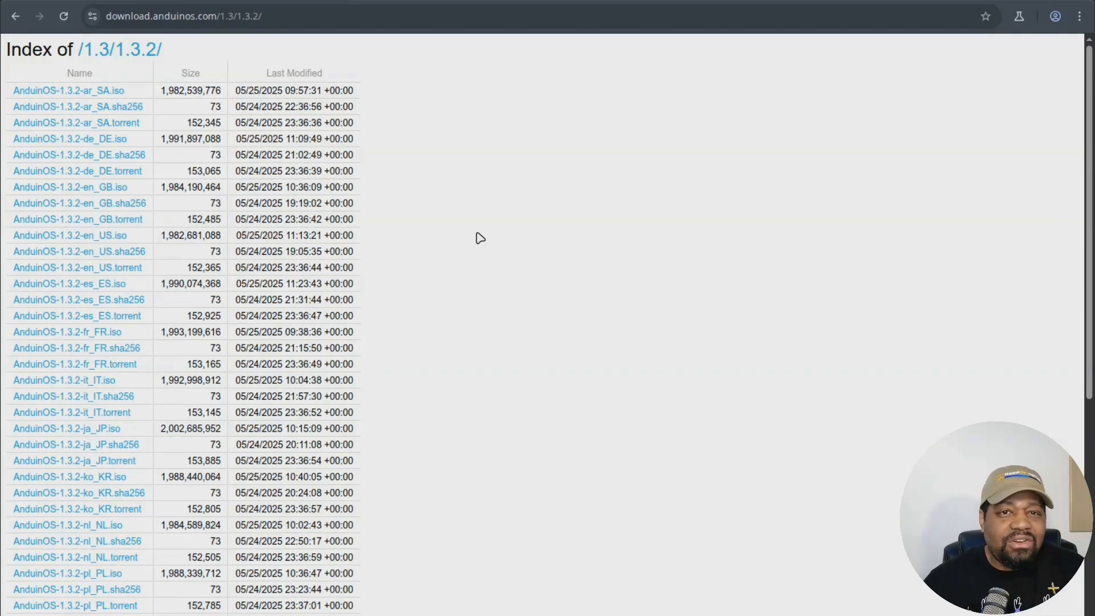
{"action": "left_click", "coordinate": [15, 16]}
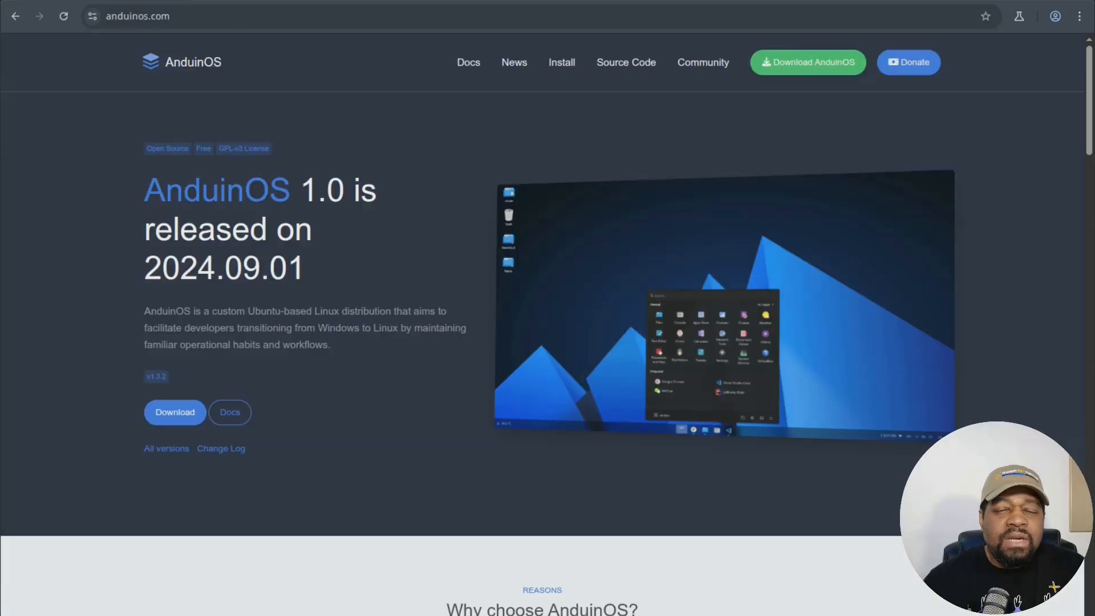
Open the AnduinOS GitHub repository and browse its Discussions page
{"action": "left_click", "coordinate": [625, 61]}
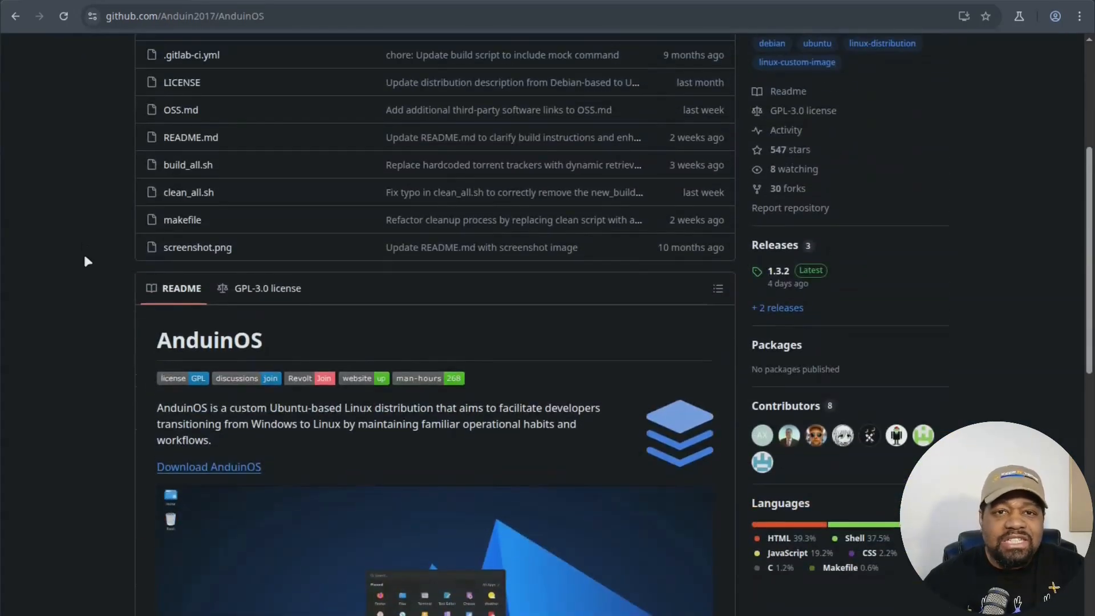
{"action": "scroll", "scroll_direction": "down", "scroll_amount": 3}
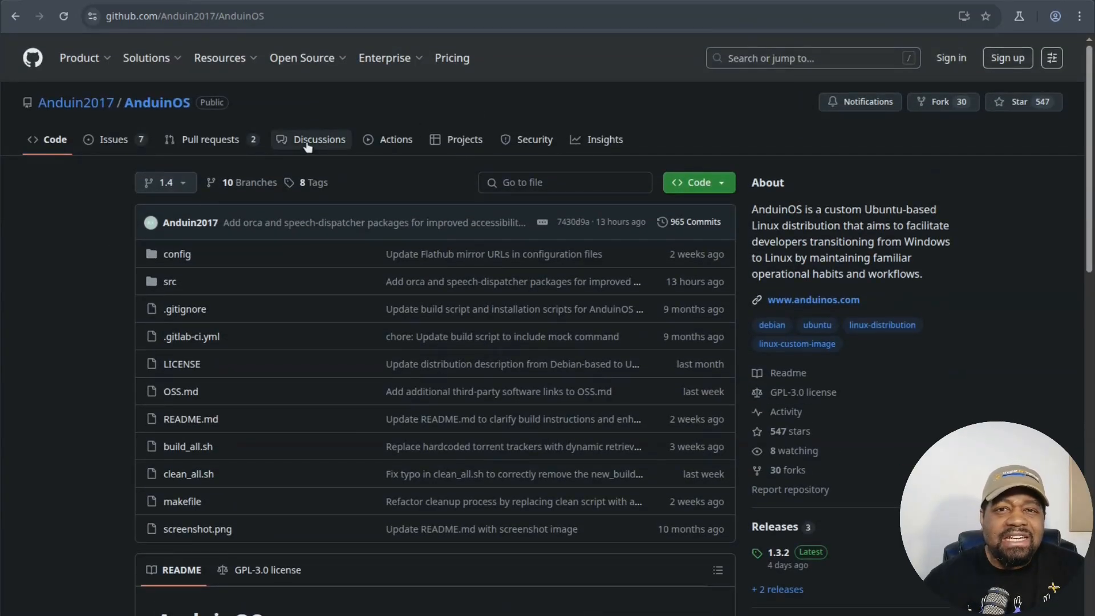
{"action": "left_click", "coordinate": [319, 139]}
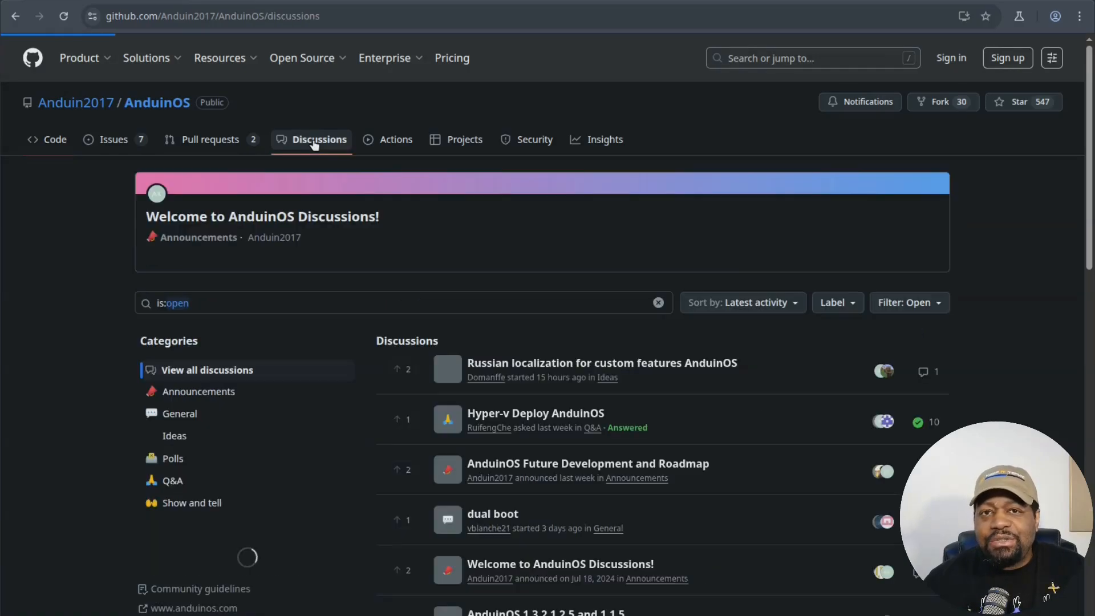
{"action": "scroll", "scroll_direction": "down", "scroll_amount": 3}
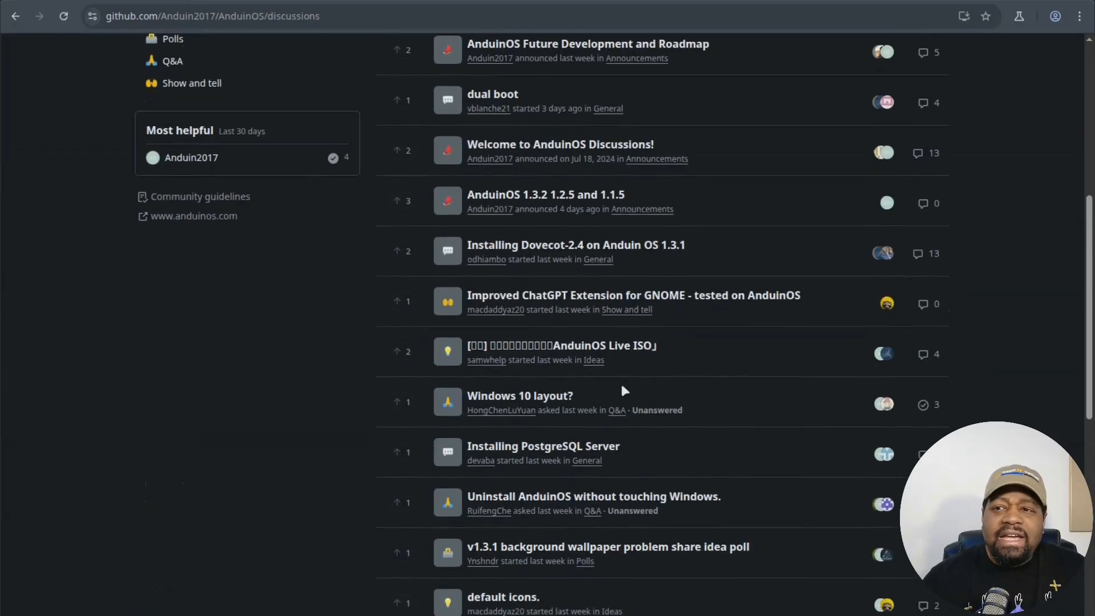
{"action": "scroll", "scroll_direction": "down", "scroll_amount": 3}
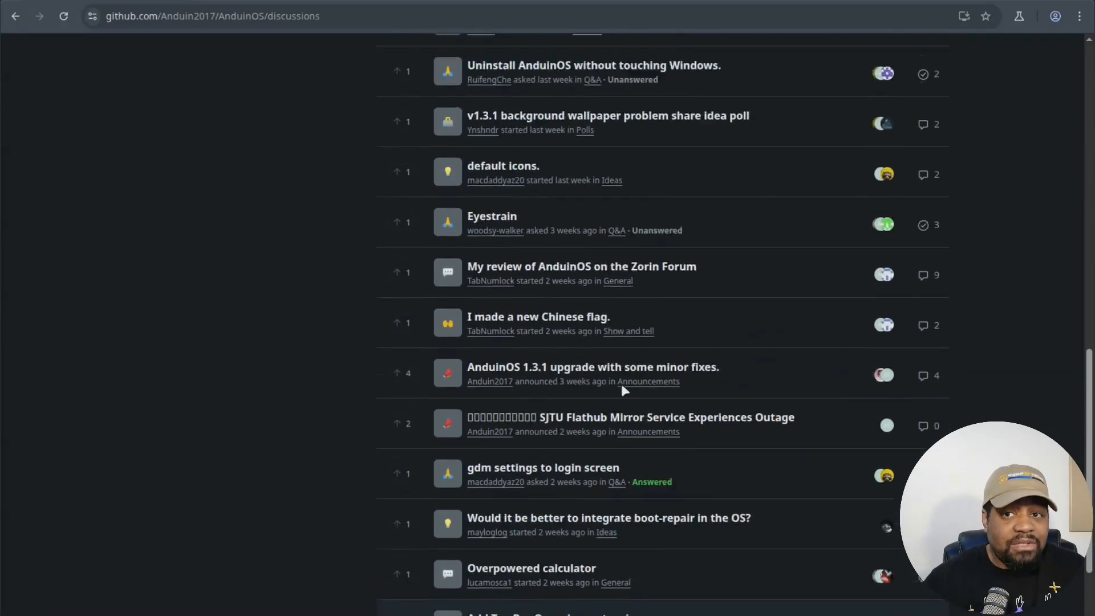
{"action": "scroll", "scroll_direction": "up", "scroll_amount": 3}
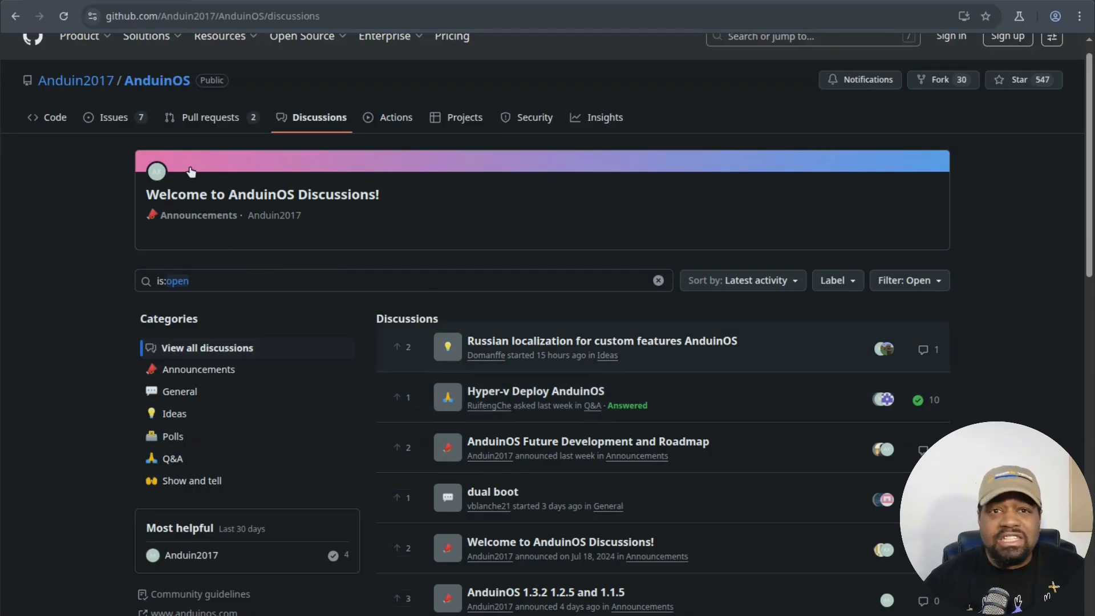
Browse the repository's open Issues, then return to the Code overview
{"action": "left_click", "coordinate": [114, 116]}
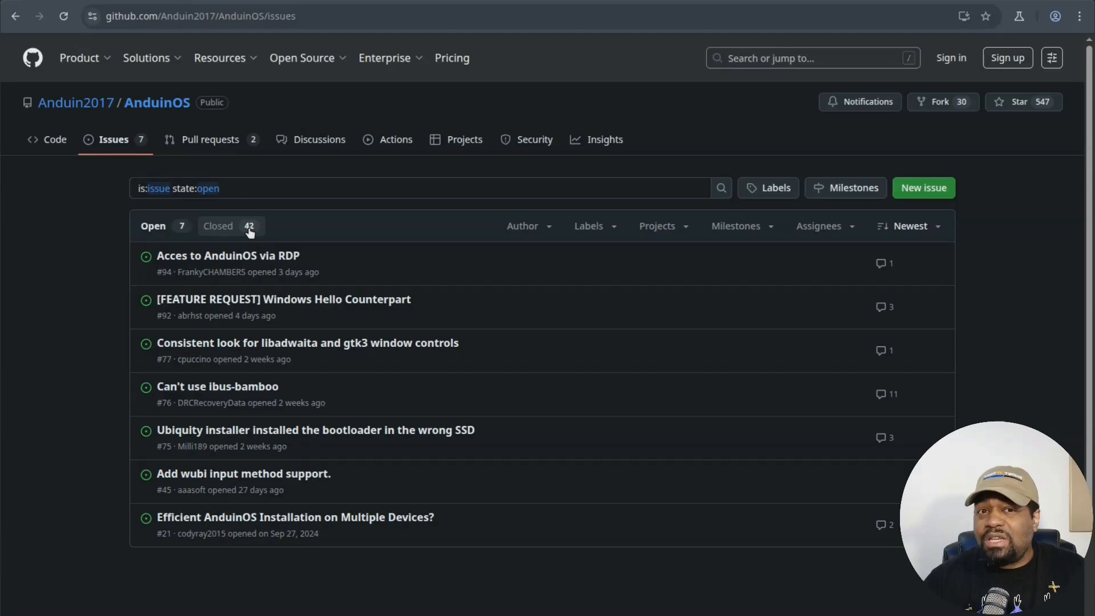
{"action": "left_click", "coordinate": [153, 225]}
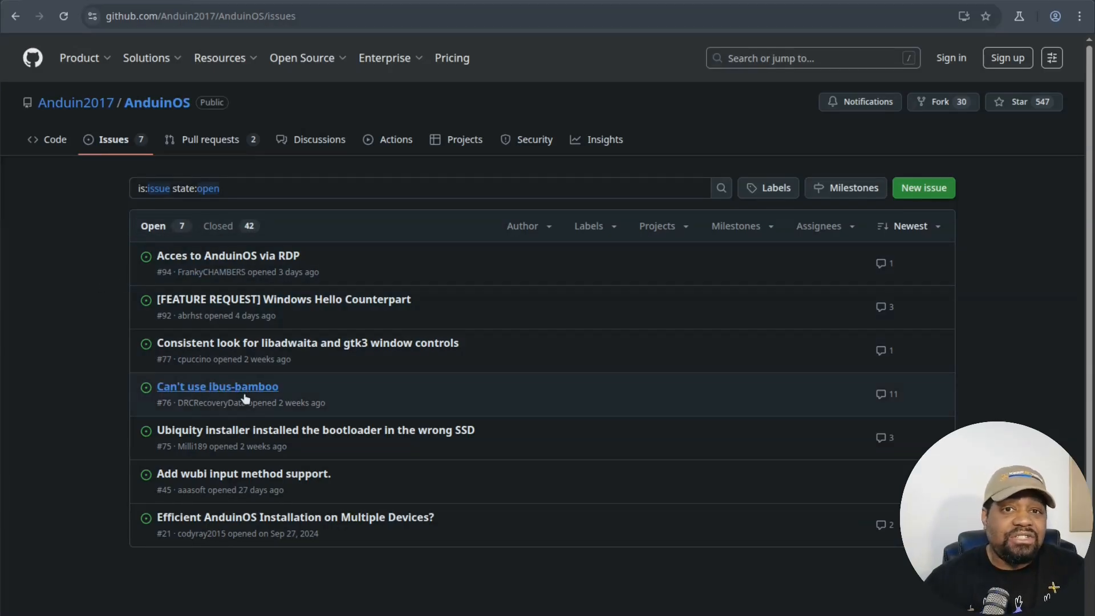
{"action": "left_click", "coordinate": [55, 139]}
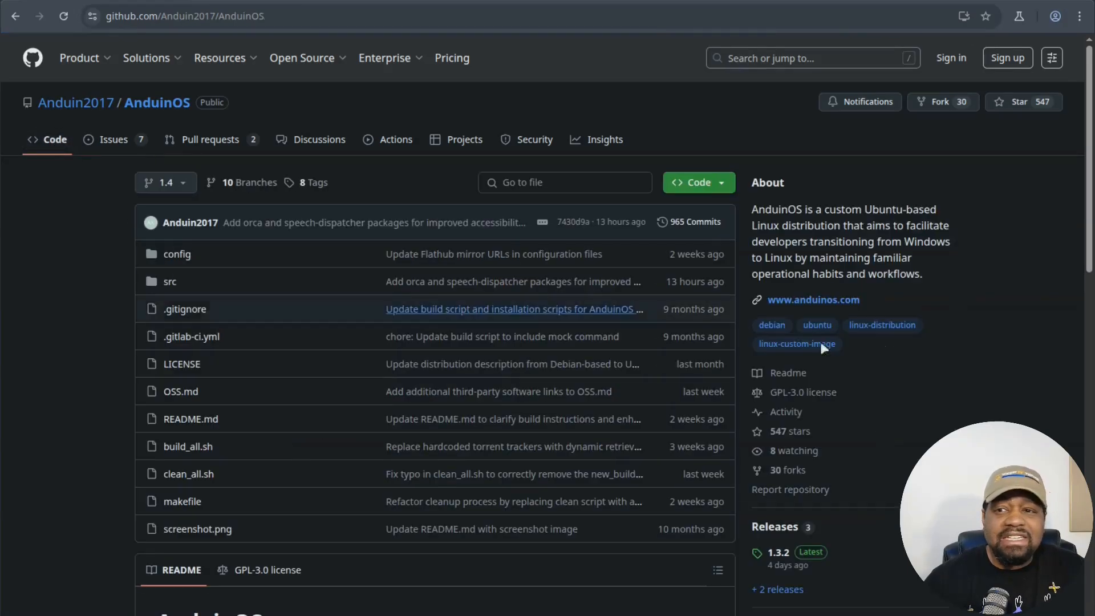
{"action": "scroll", "scroll_direction": "down", "scroll_amount": 3}
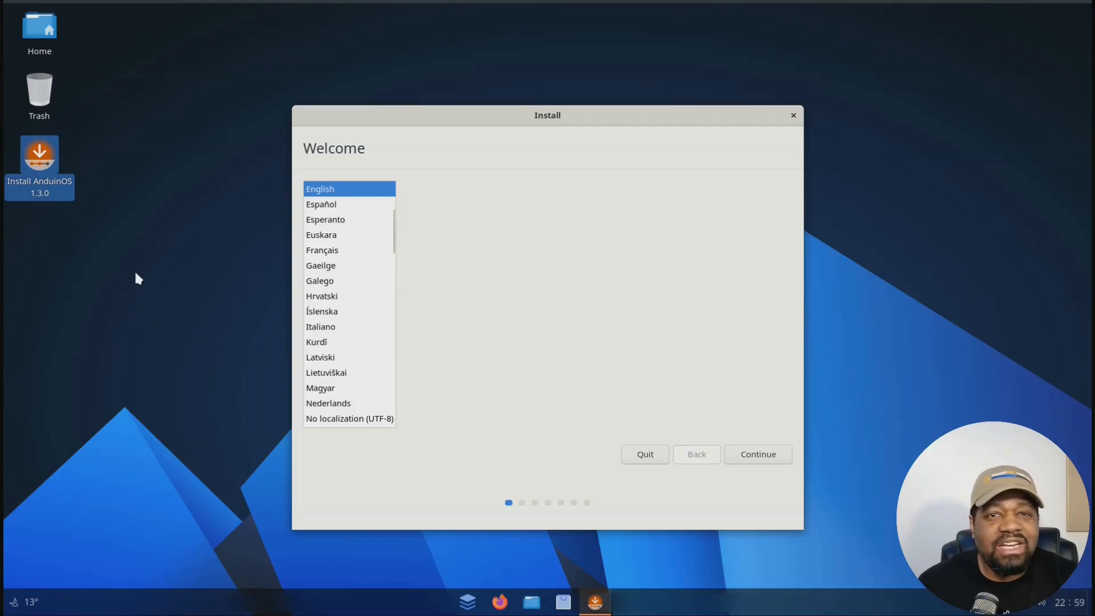
{"action": "mouse_move", "coordinate": [71, 226]}
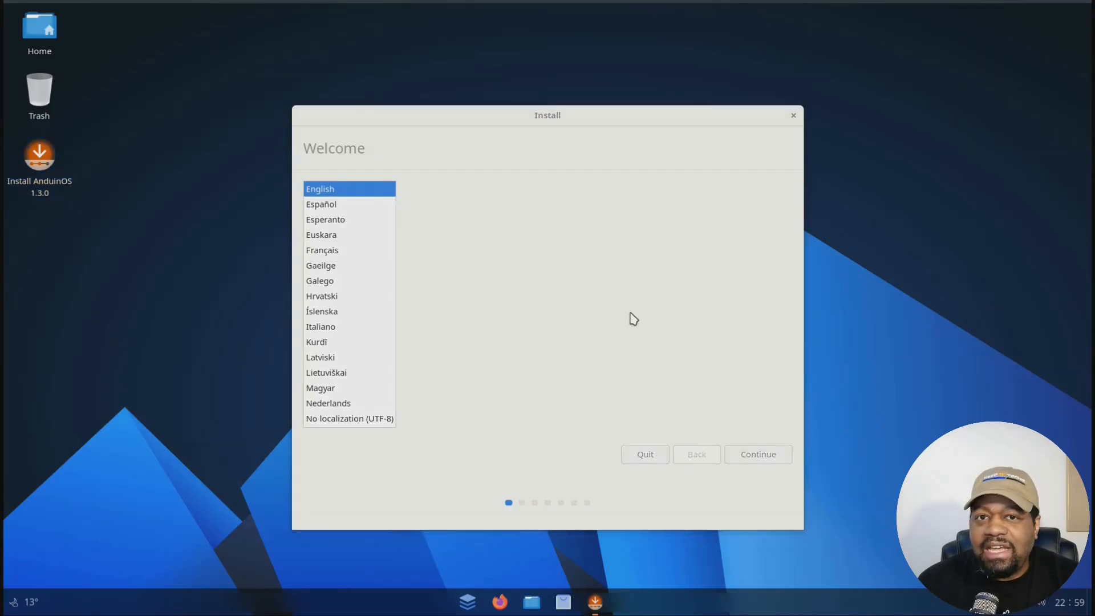
{"action": "mouse_move", "coordinate": [720, 368]}
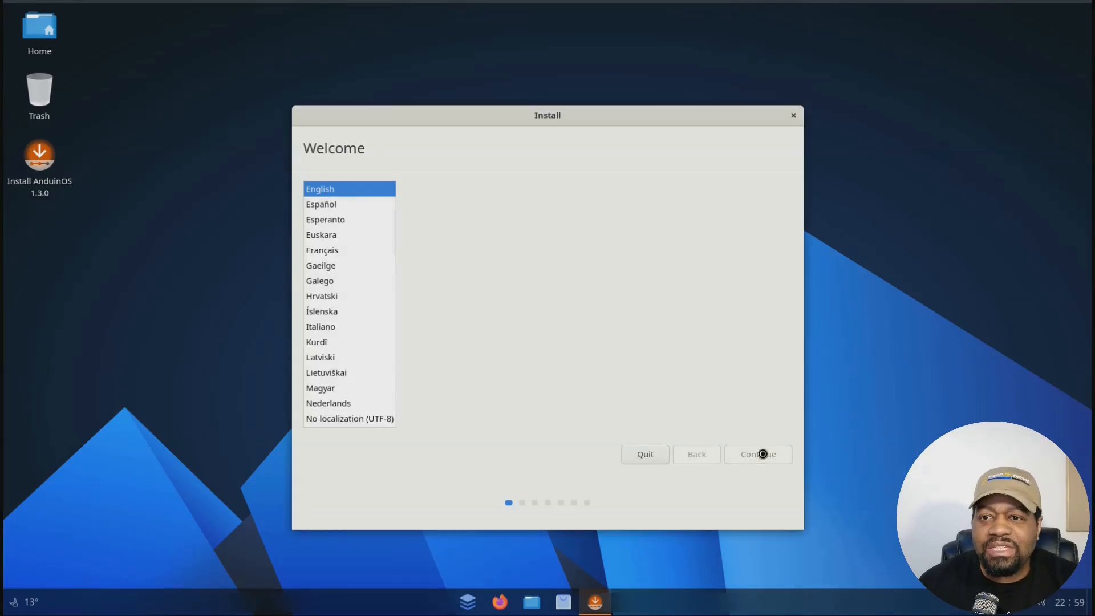
Accept English, the English (US) keyboard layout and update download during install
{"action": "left_click", "coordinate": [757, 453]}
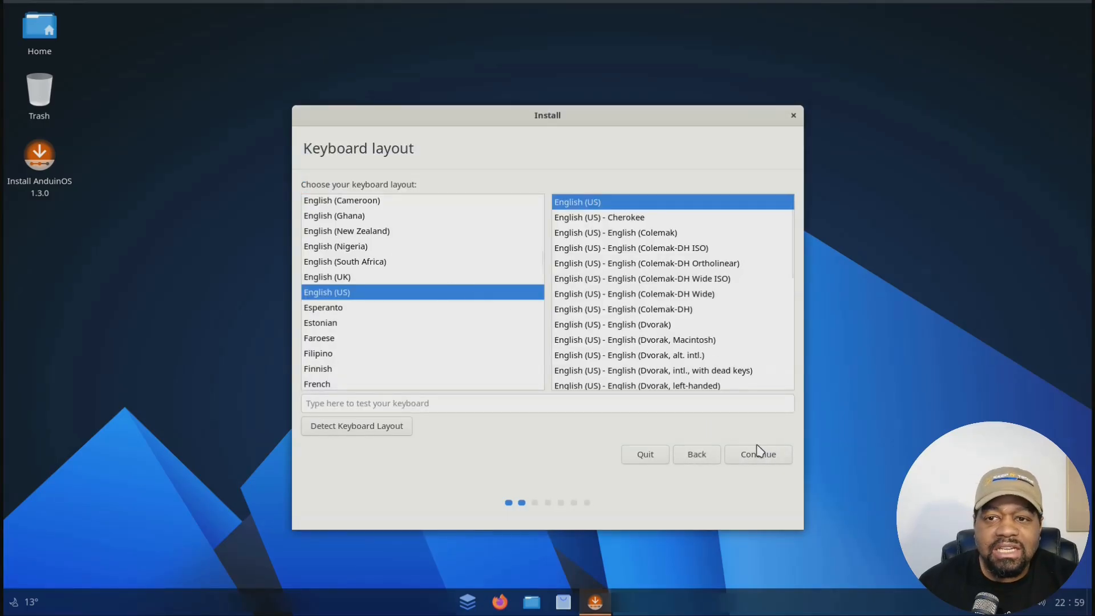
{"action": "left_click", "coordinate": [757, 454]}
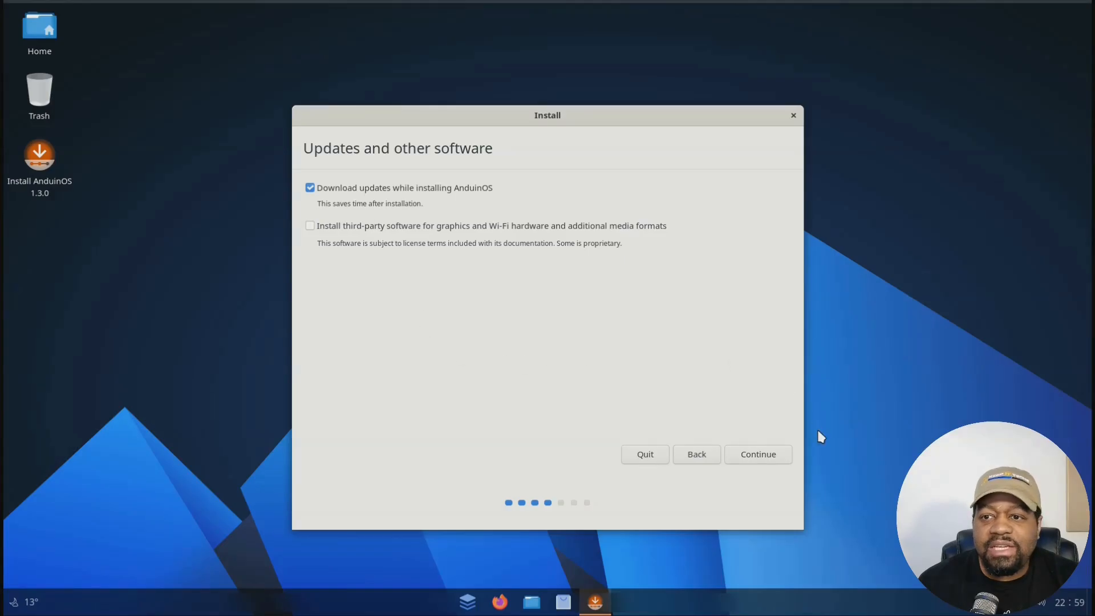
{"action": "mouse_move", "coordinate": [731, 406]}
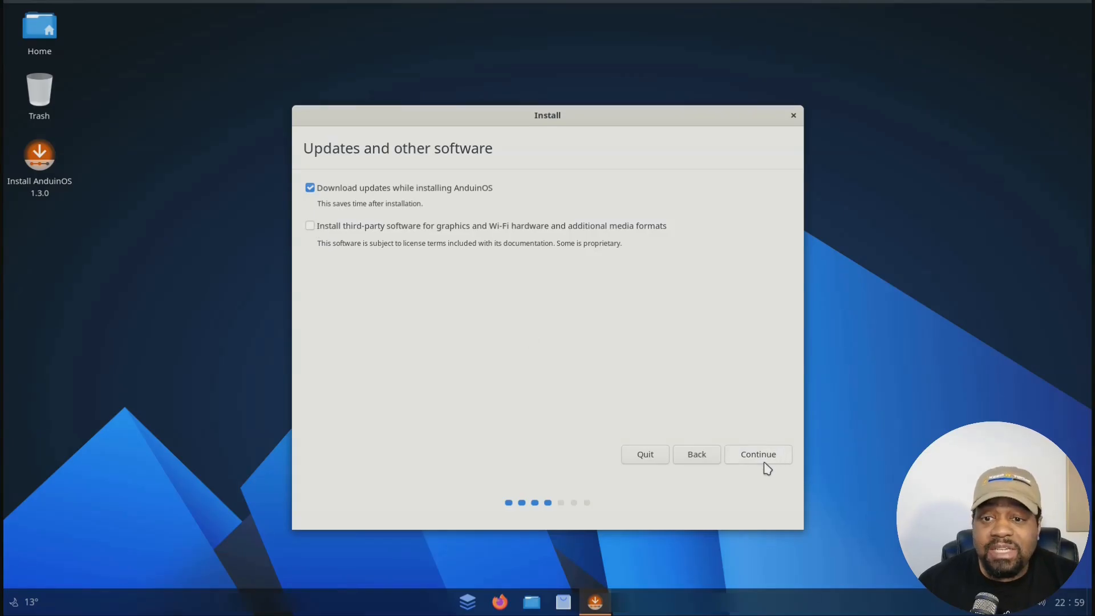
{"action": "left_click", "coordinate": [757, 453]}
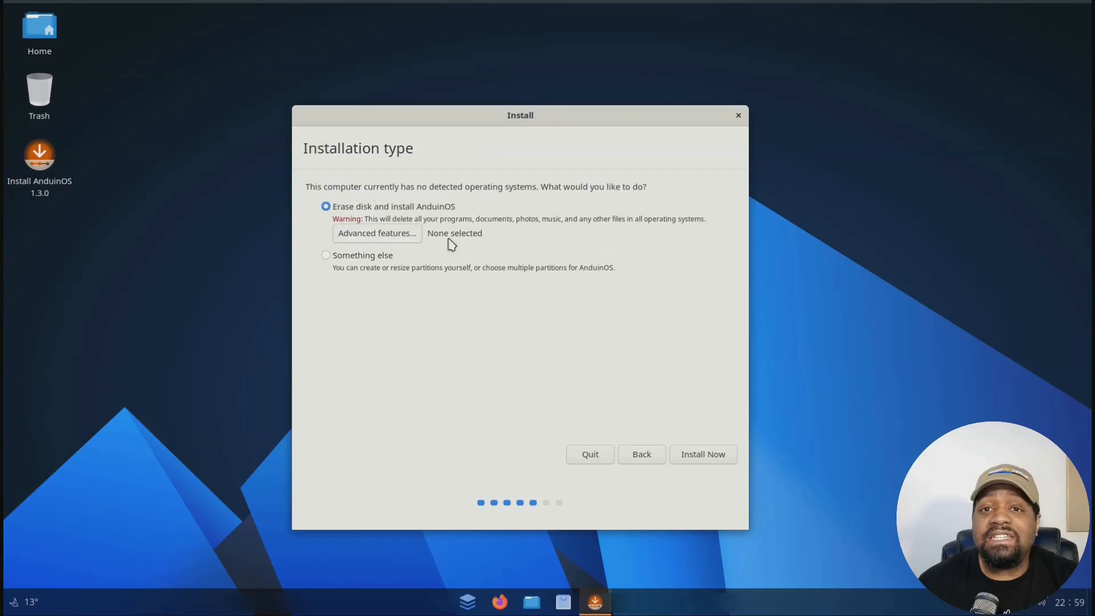
{"action": "mouse_move", "coordinate": [708, 454]}
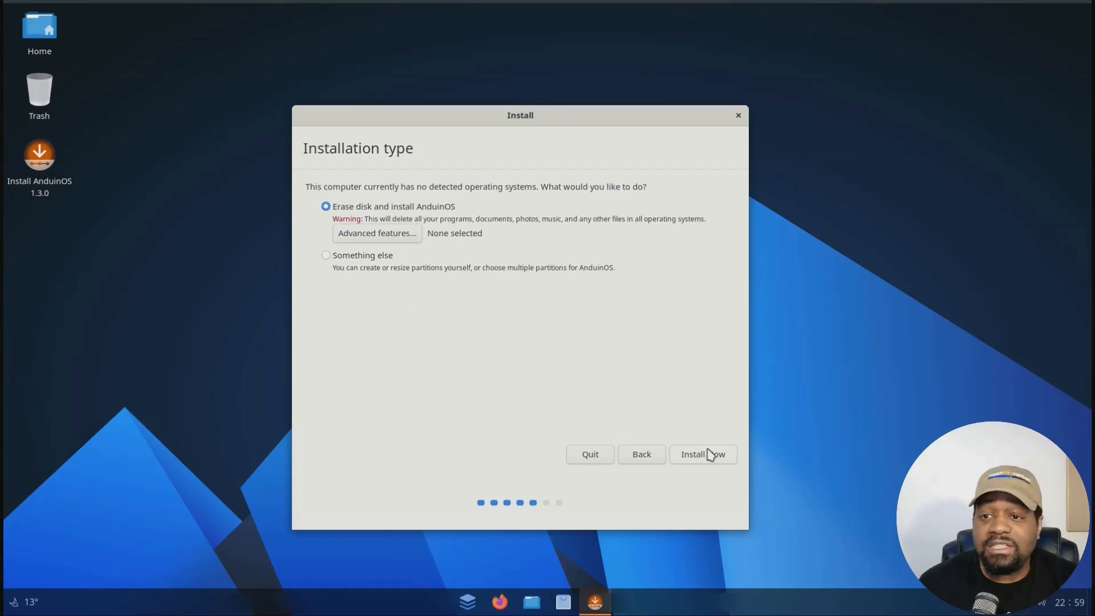
Choose erase-disk installation and confirm writing partition changes to the virtual disk
{"action": "left_click", "coordinate": [702, 454]}
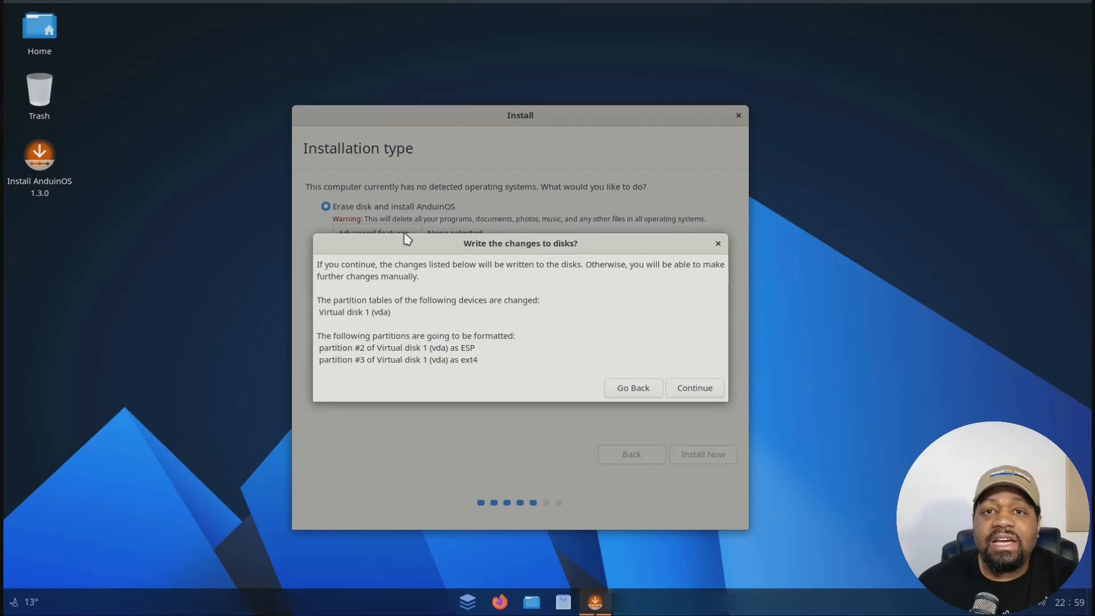
{"action": "mouse_move", "coordinate": [694, 387]}
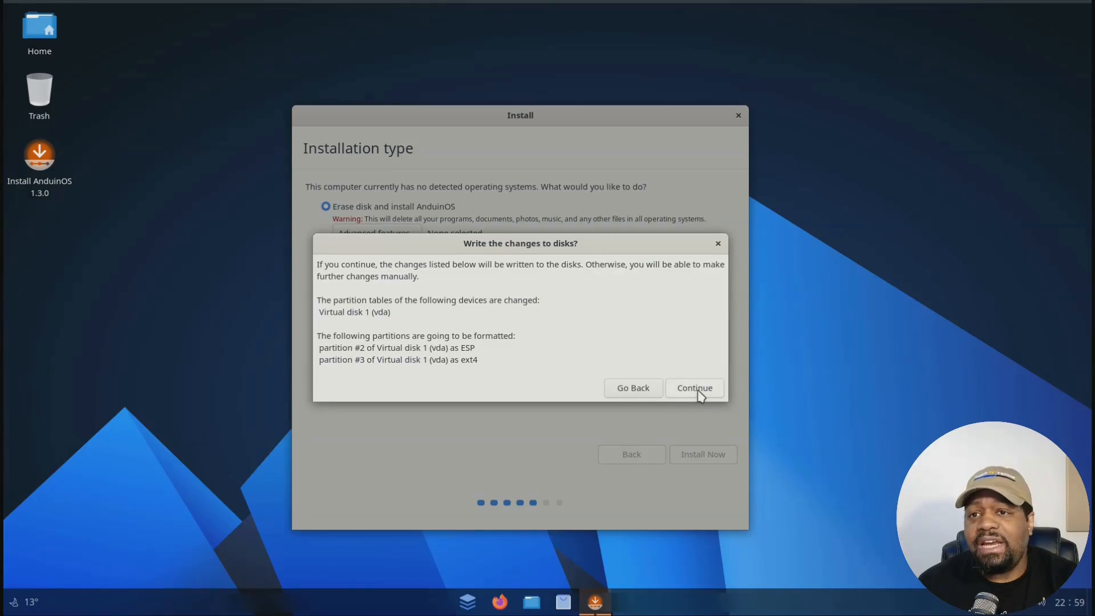
{"action": "left_click", "coordinate": [695, 388]}
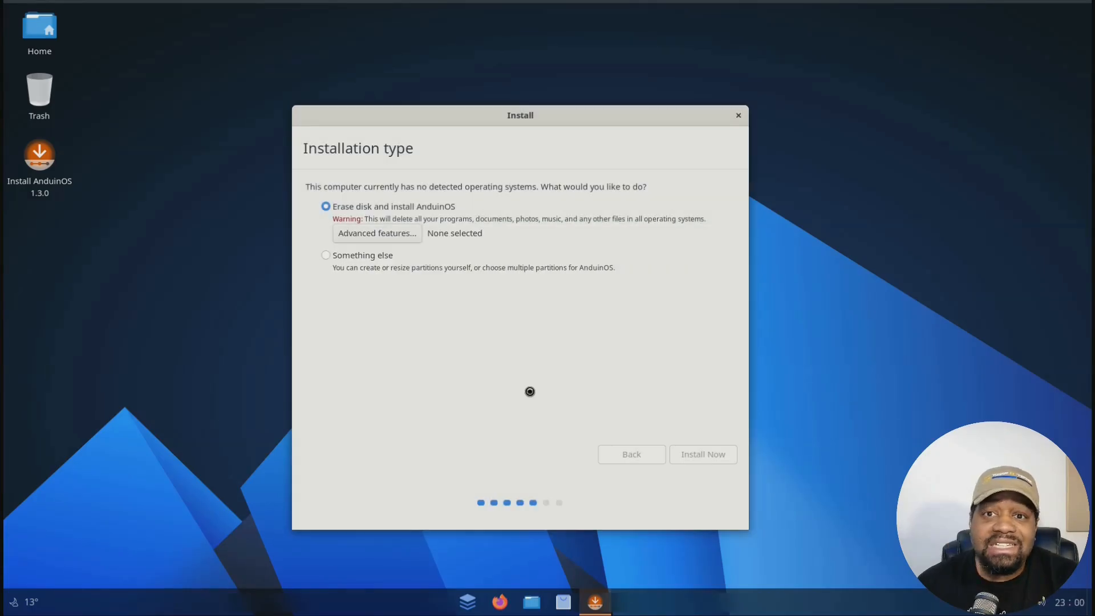
{"action": "left_click", "coordinate": [701, 454]}
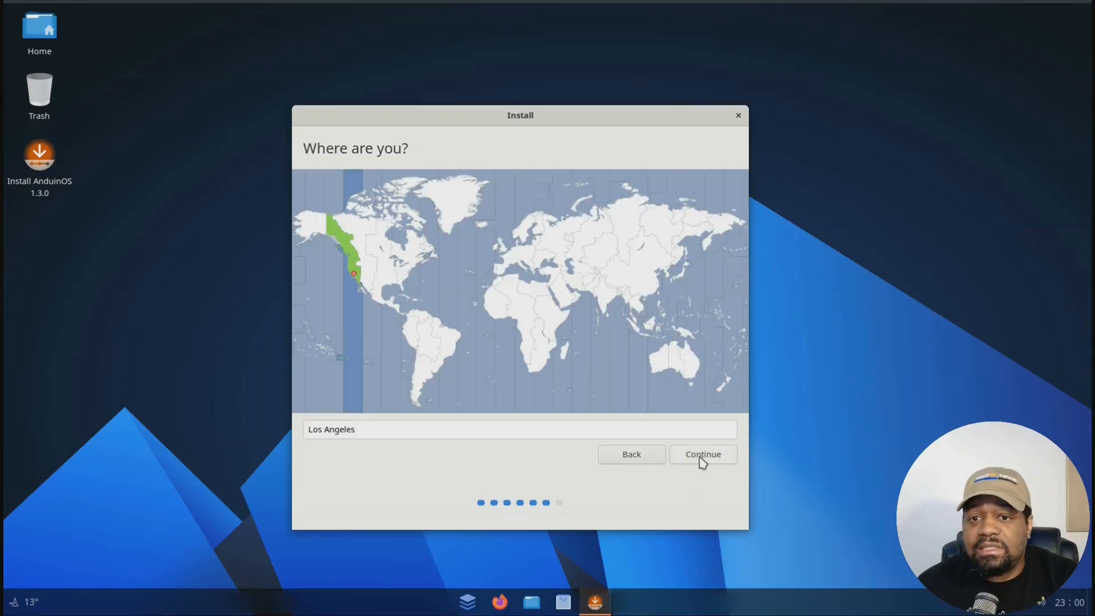
Accept Los Angeles, enter user josh with computer name anduin and a password, and begin installing
{"action": "left_click", "coordinate": [702, 454]}
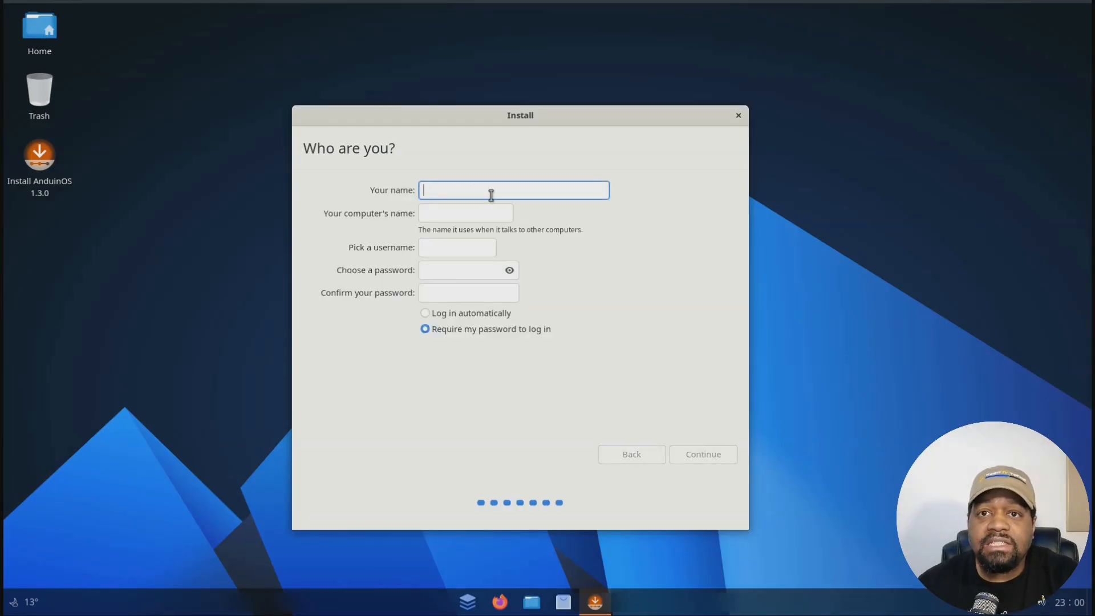
{"action": "type", "text": "josh"}
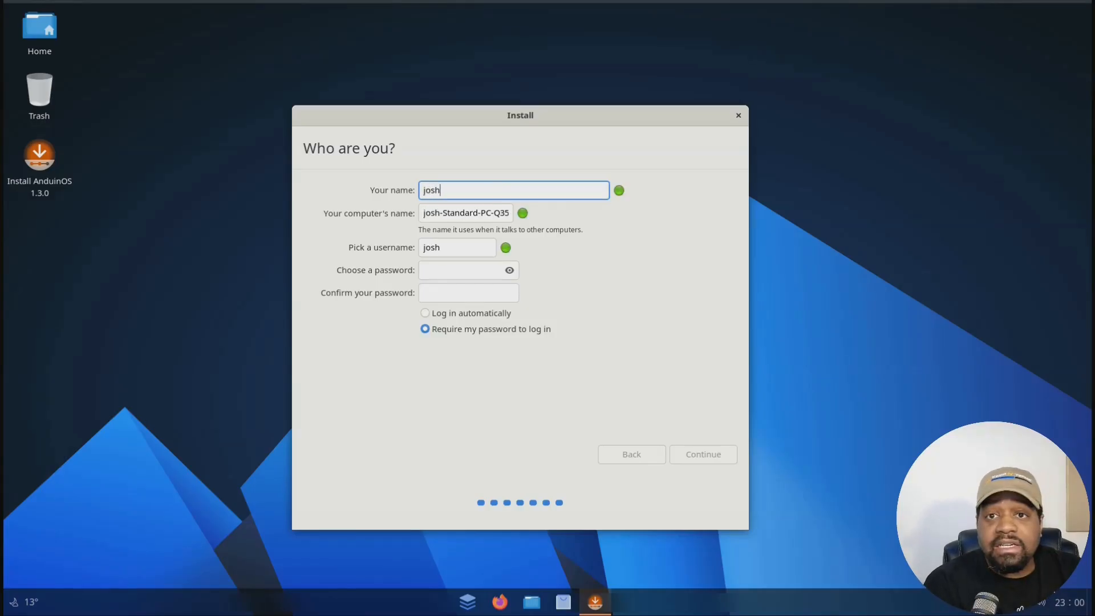
{"action": "type", "text": "anduin"}
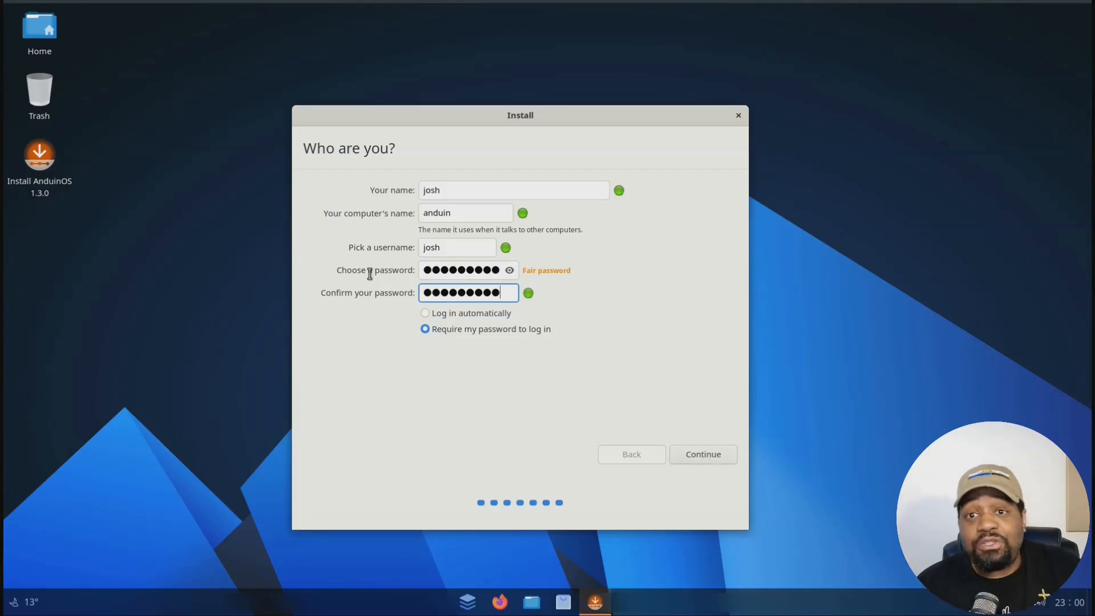
{"action": "left_click", "coordinate": [701, 454]}
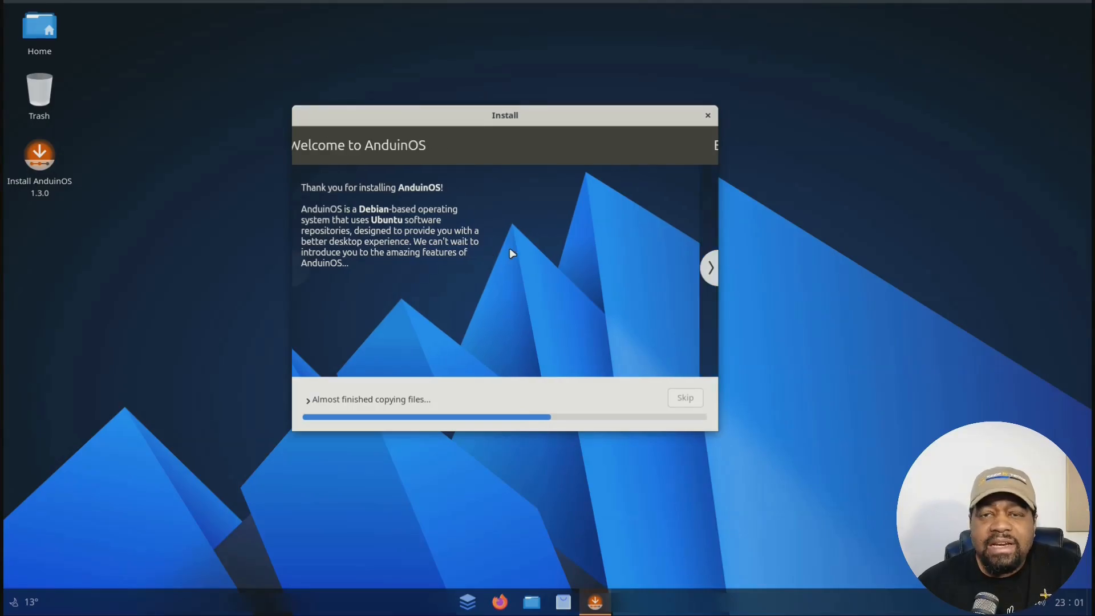
Advance the installer slideshow to the Enjoy your favorite apps slide
{"action": "left_click", "coordinate": [710, 267]}
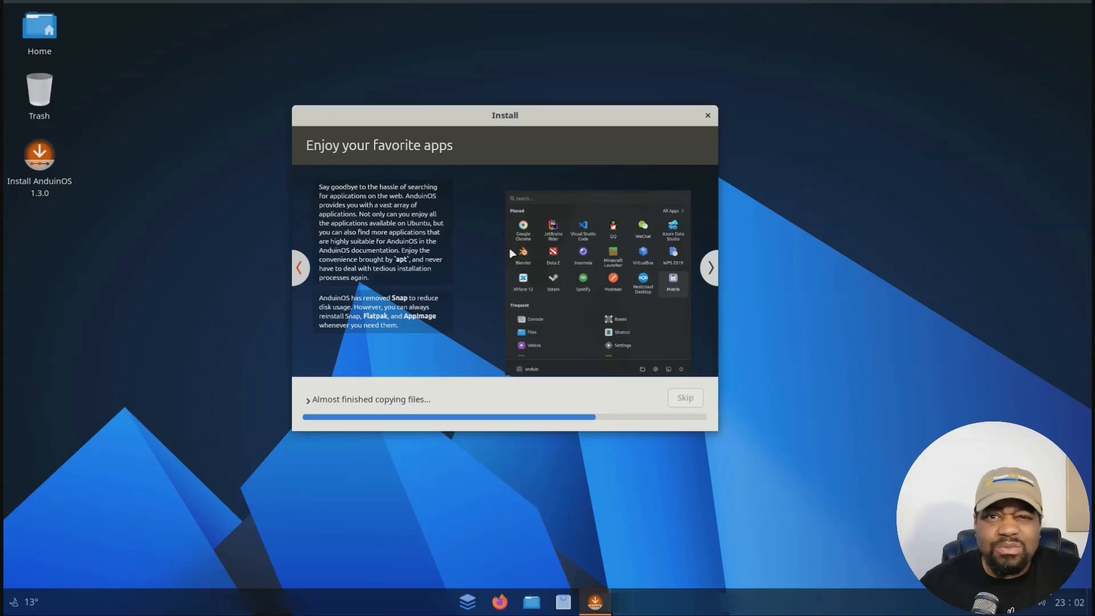
Advance the installer slideshow to the Full Access, Open Source slide
{"action": "left_click", "coordinate": [708, 266]}
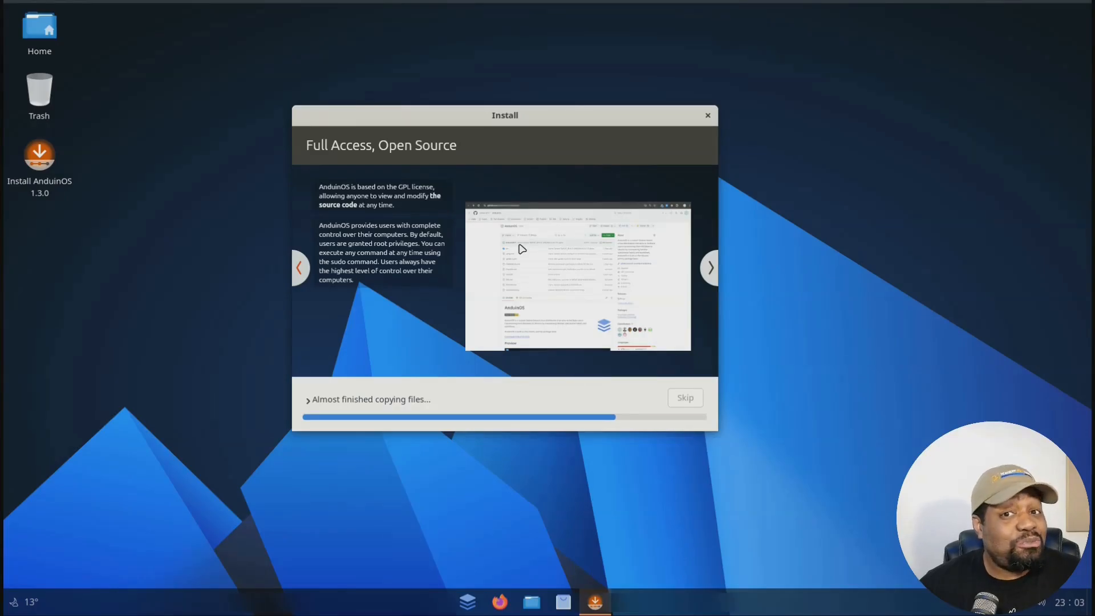
Advance the slideshow past the privacy slide to the Gaming Experience slide
{"action": "left_click", "coordinate": [709, 267]}
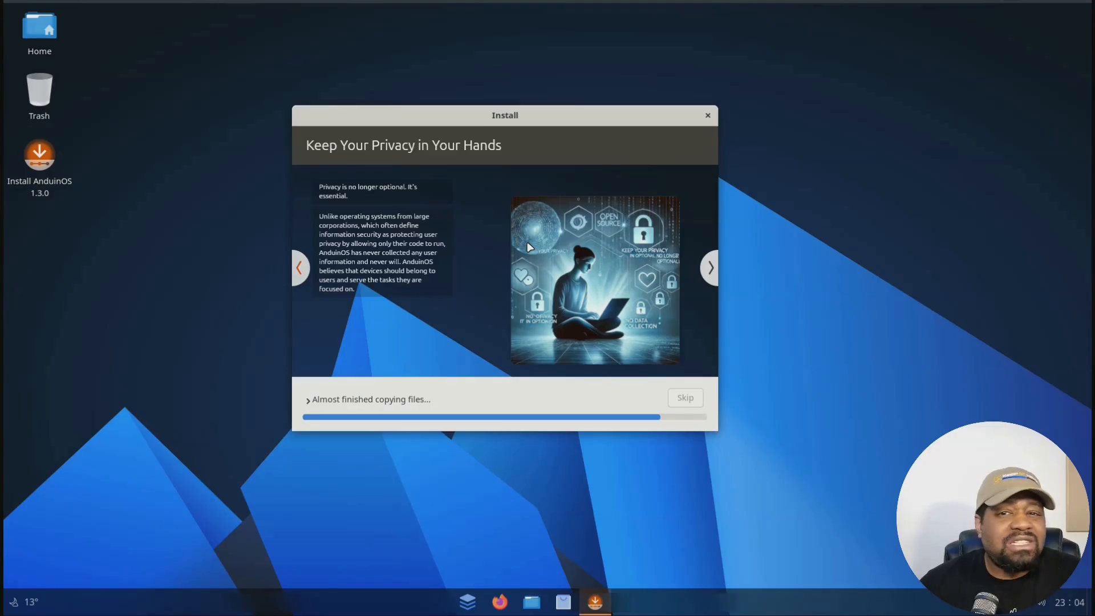
{"action": "left_click", "coordinate": [709, 267]}
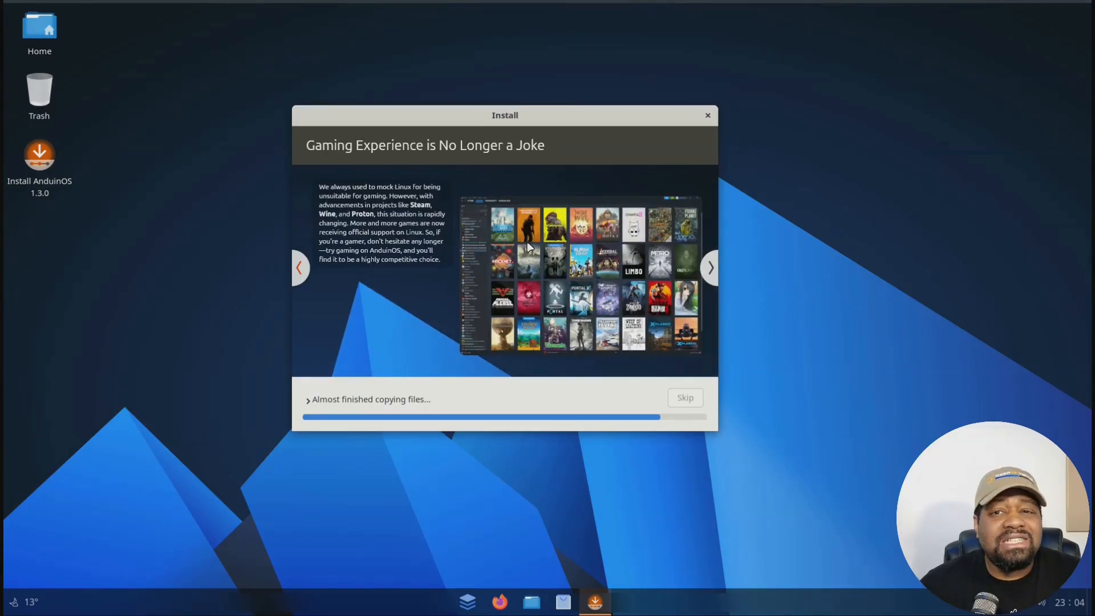